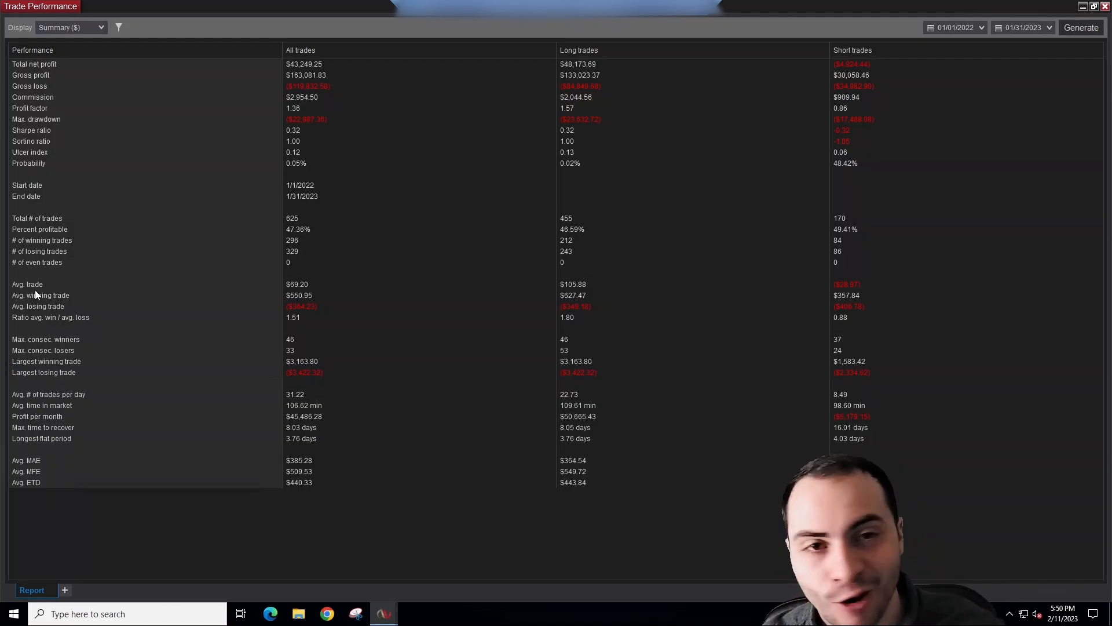
pyautogui.moveTo(470, 179)
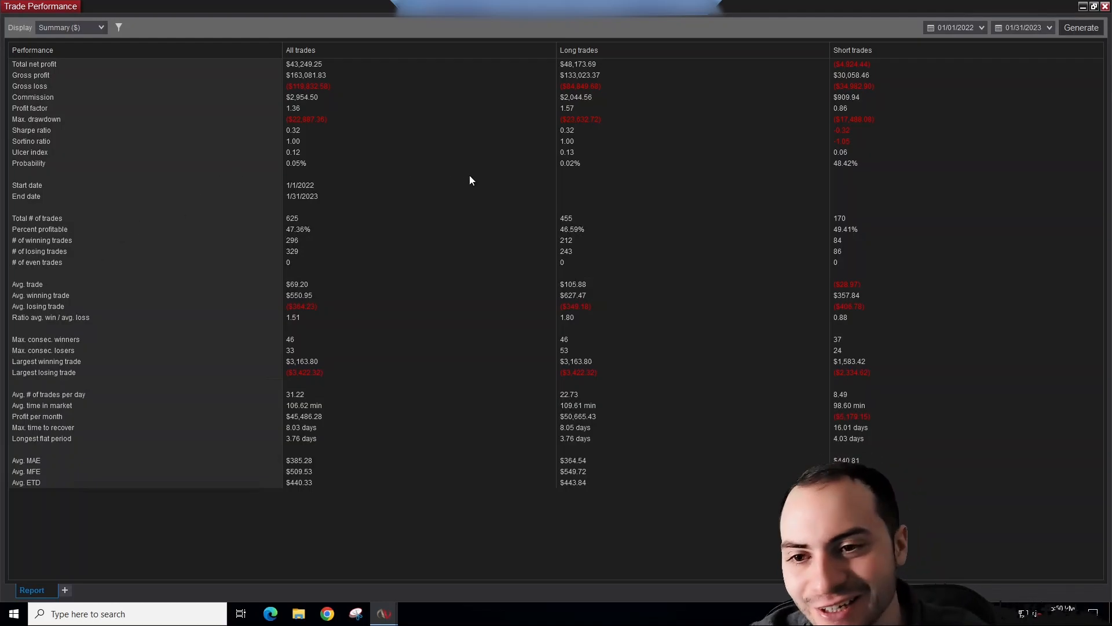
pyautogui.moveTo(438, 155)
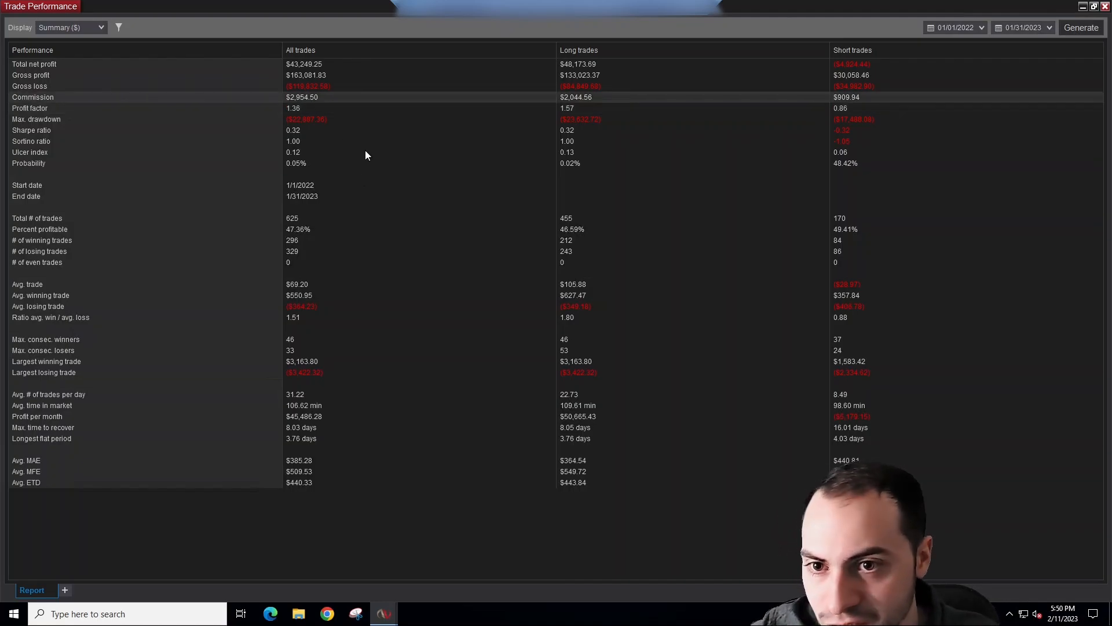
pyautogui.moveTo(341, 150)
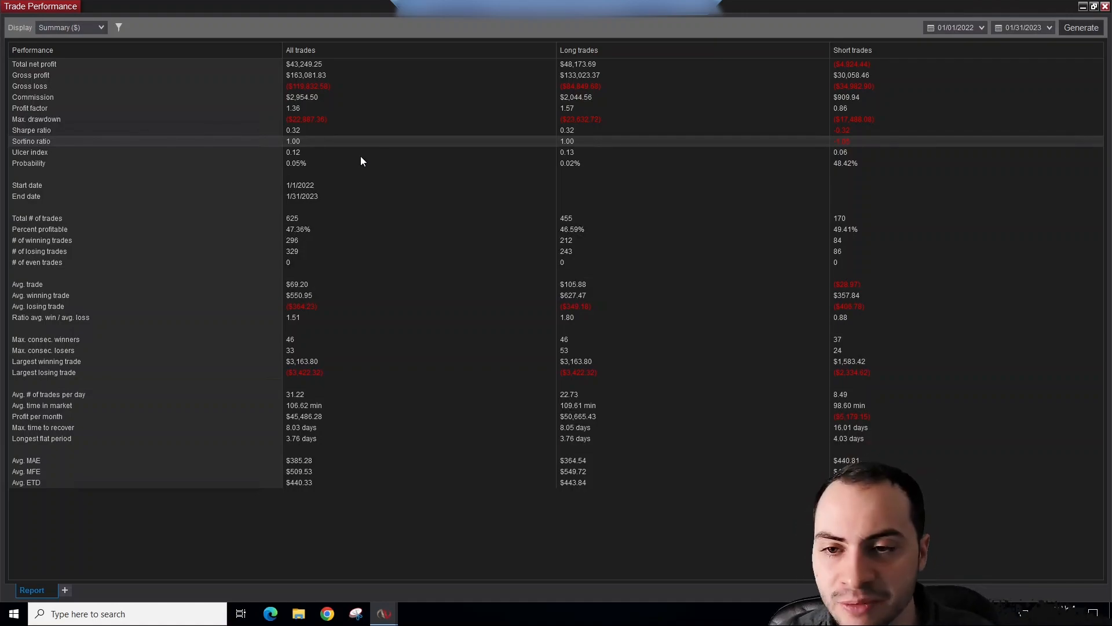
pyautogui.moveTo(332, 154)
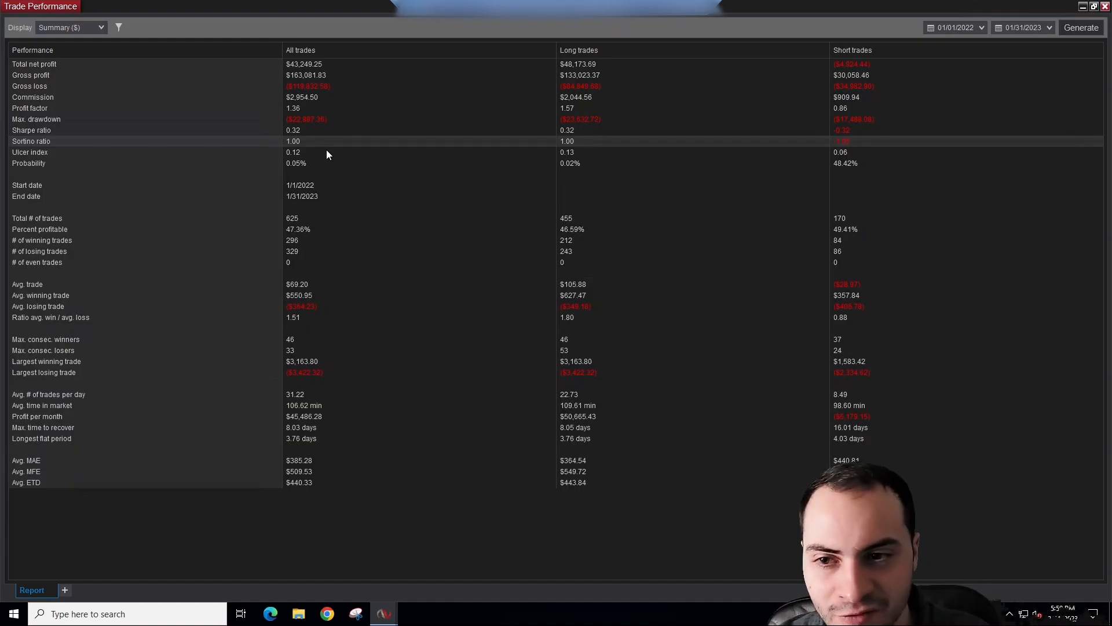
pyautogui.moveTo(364, 153)
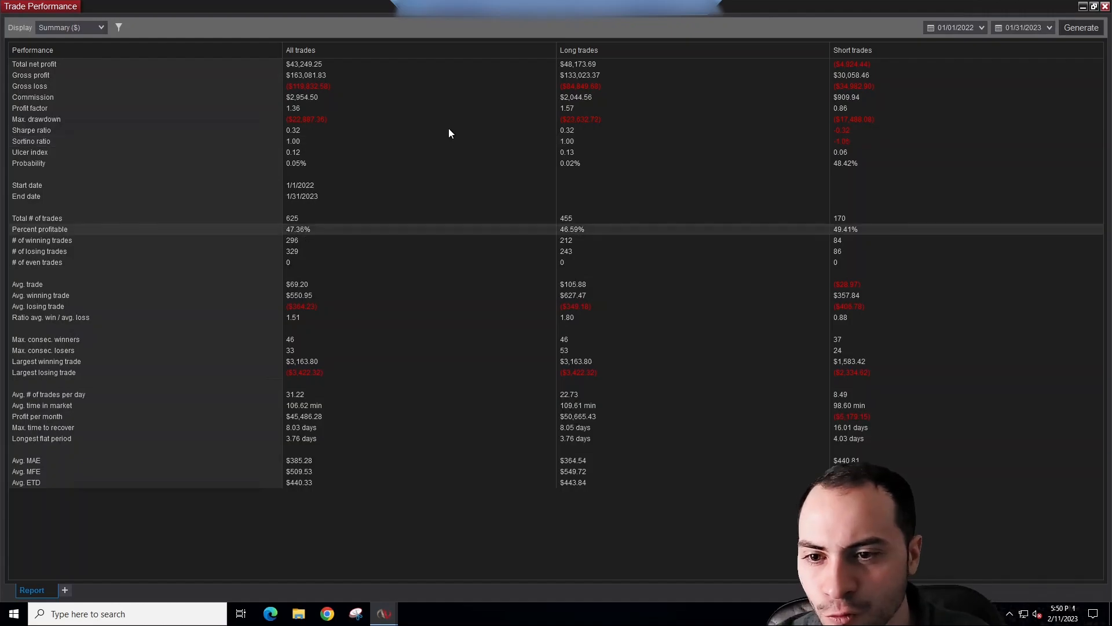
pyautogui.moveTo(406, 109)
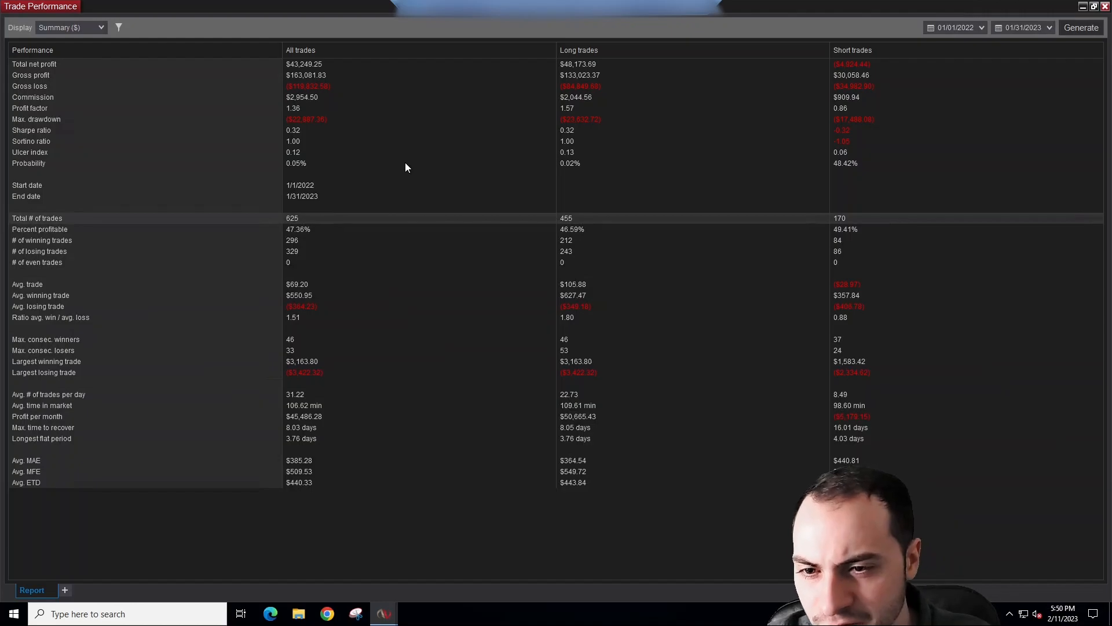
pyautogui.moveTo(318, 288)
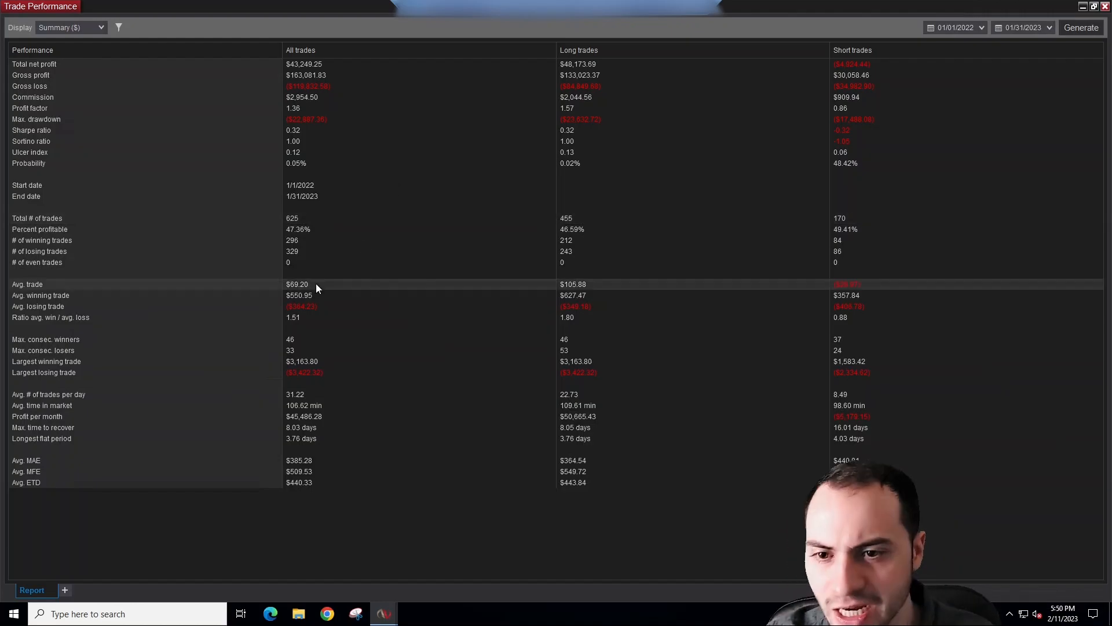
pyautogui.moveTo(422, 158)
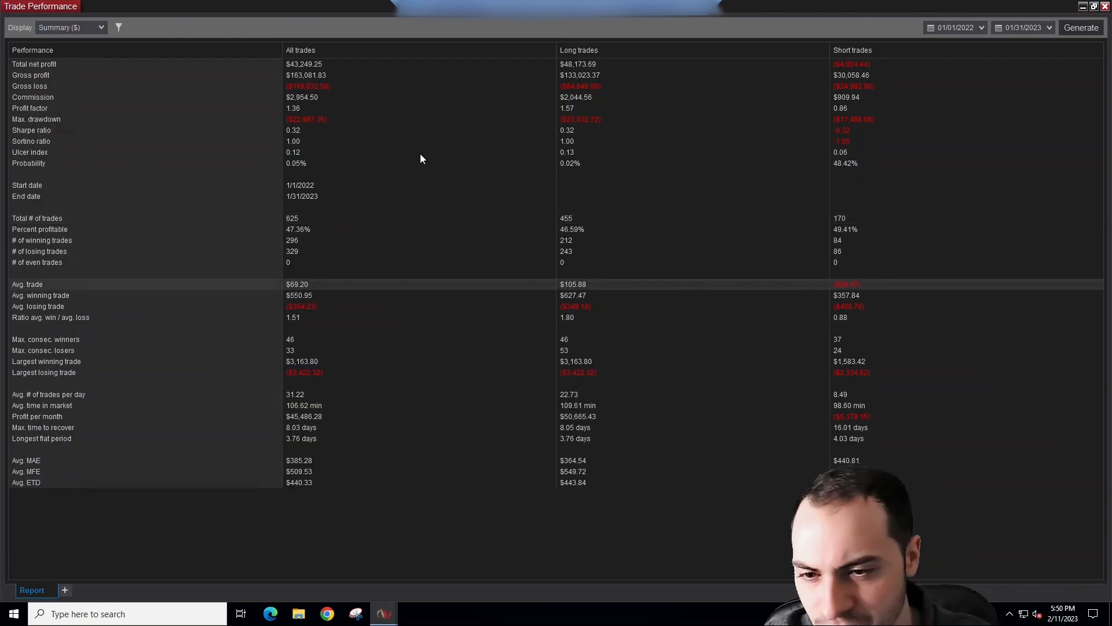
pyautogui.moveTo(339, 259)
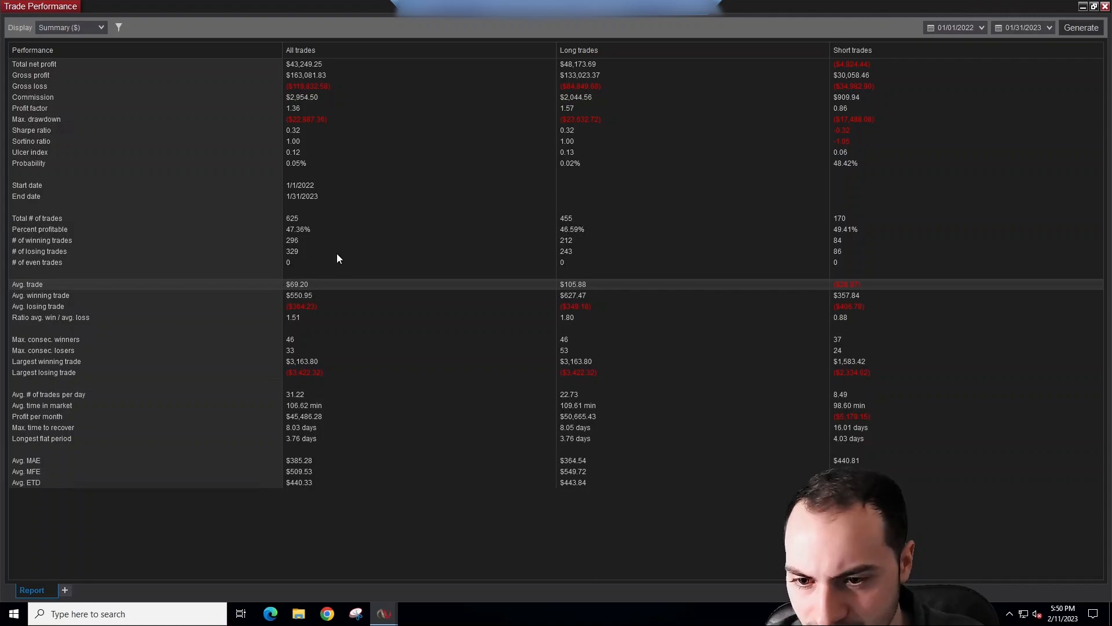
pyautogui.moveTo(320, 367)
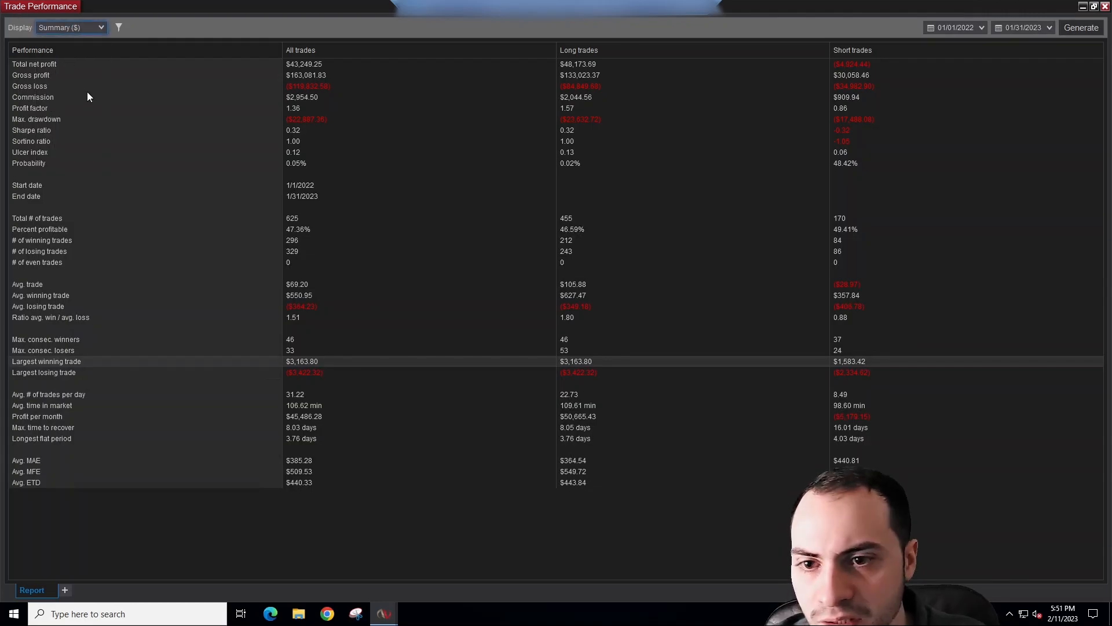
# - Switch the report Display to Analysis ($) showing daily rows and Cumulative Net Profit graph
pyautogui.click(72, 28)
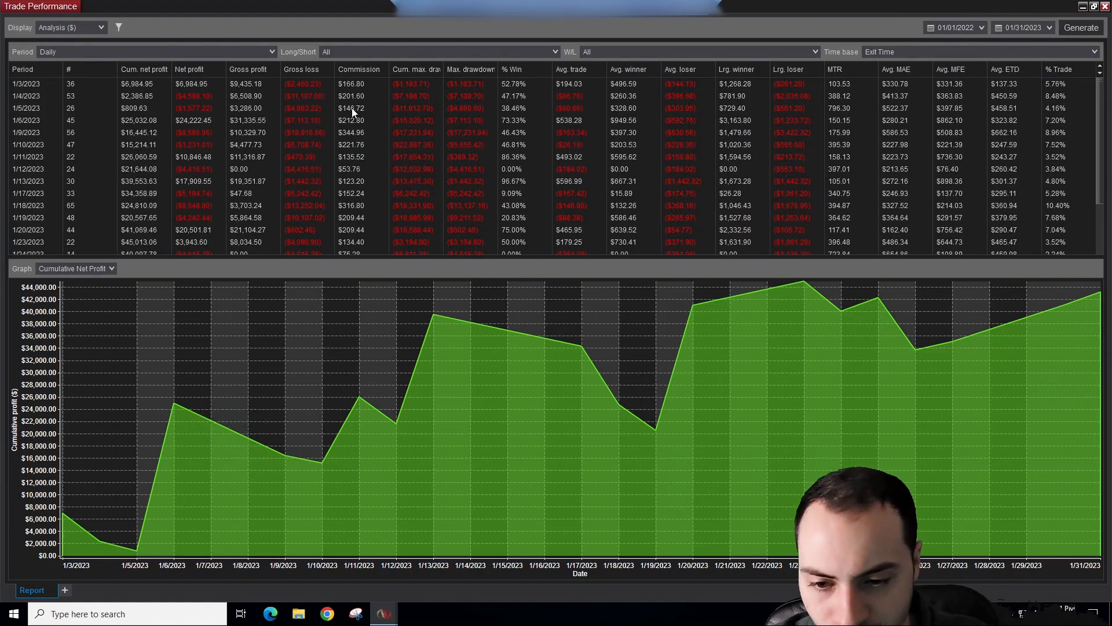
pyautogui.moveTo(523, 327)
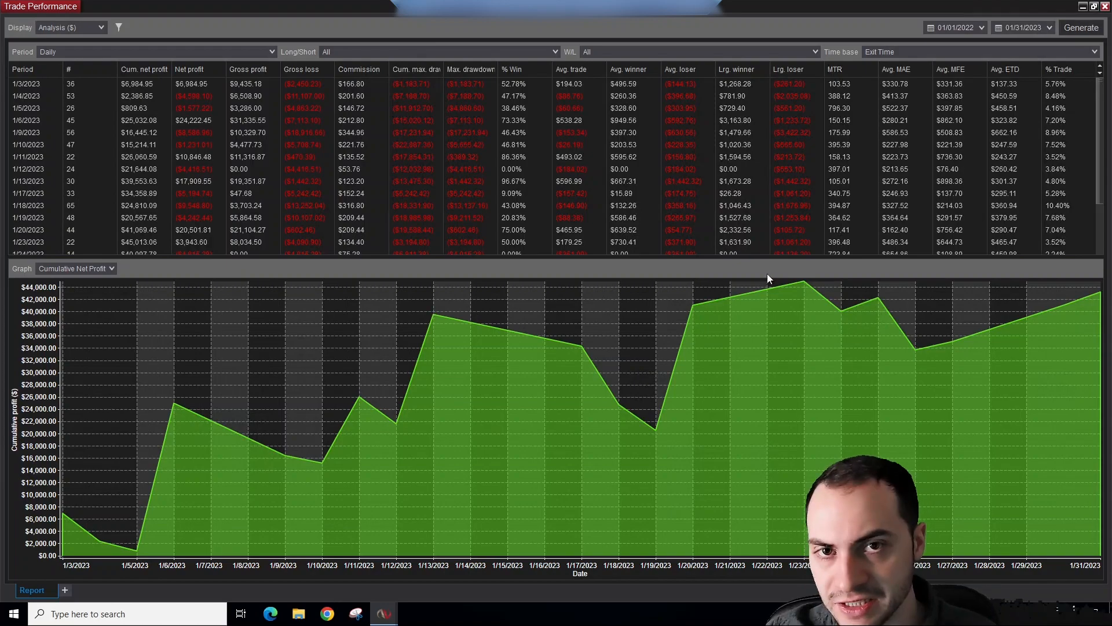
pyautogui.moveTo(642, 436)
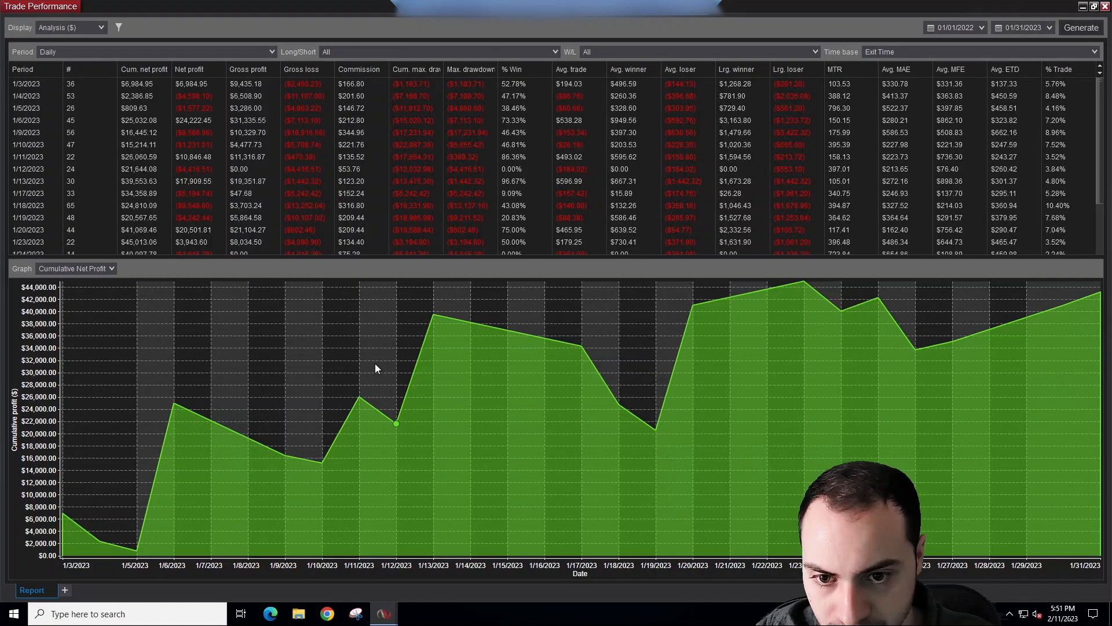
# - Set the Graph to Net Profit so each day shows as green/red bars
pyautogui.click(70, 28)
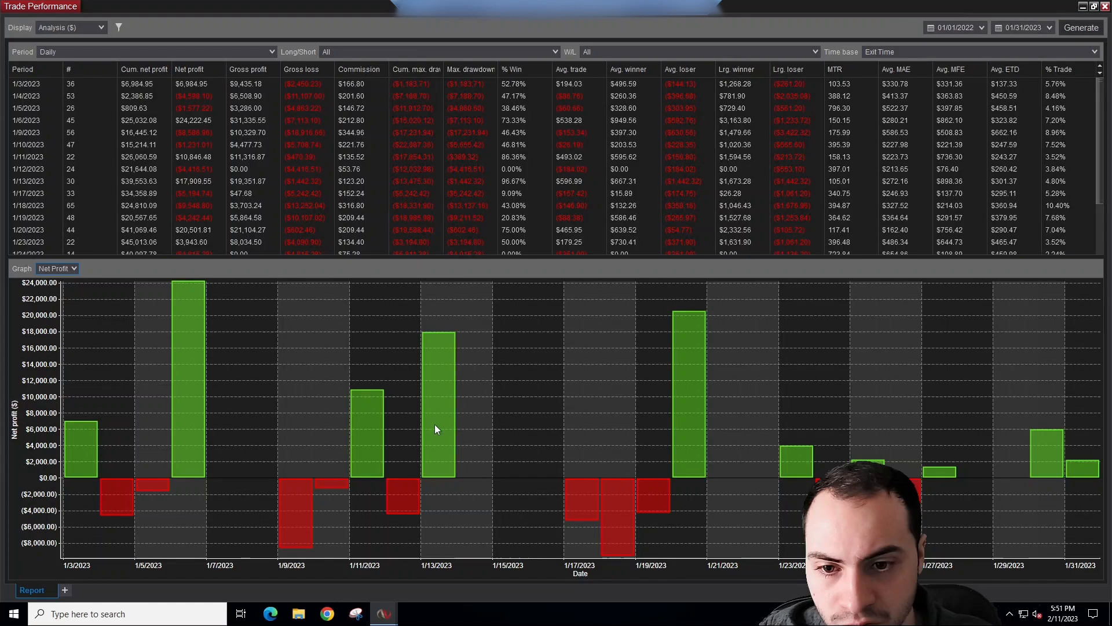
pyautogui.moveTo(694, 394)
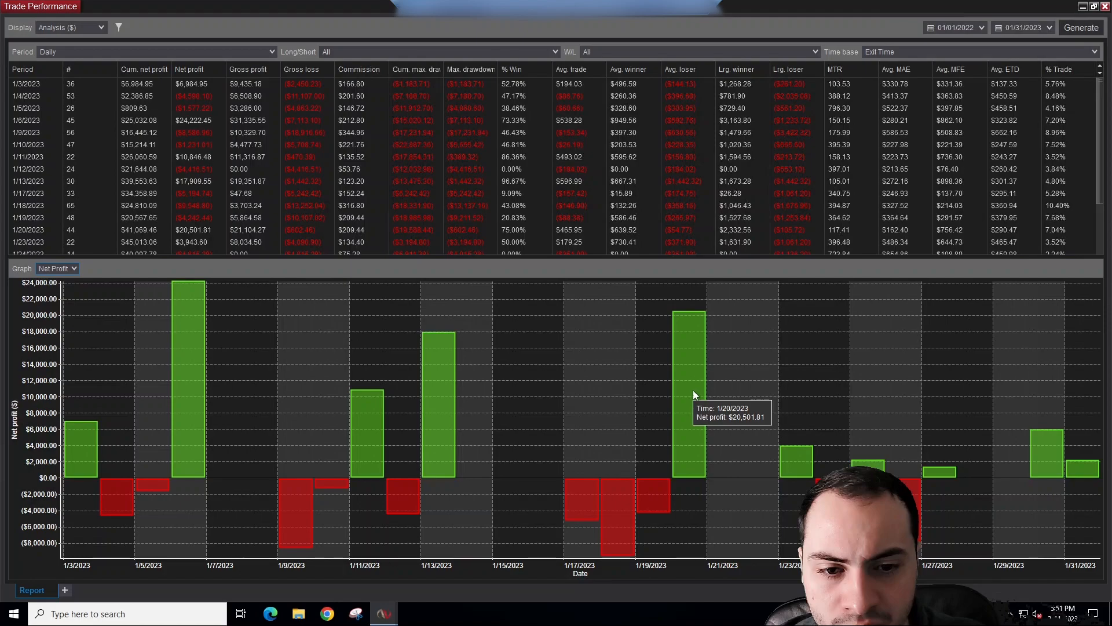
pyautogui.moveTo(161, 481)
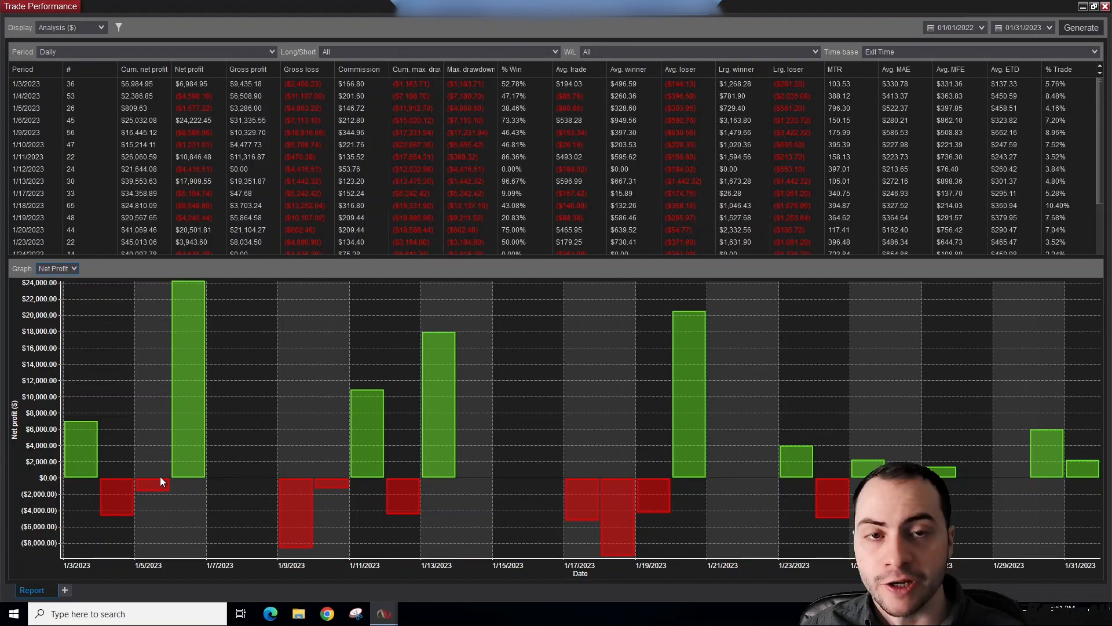
pyautogui.moveTo(321, 457)
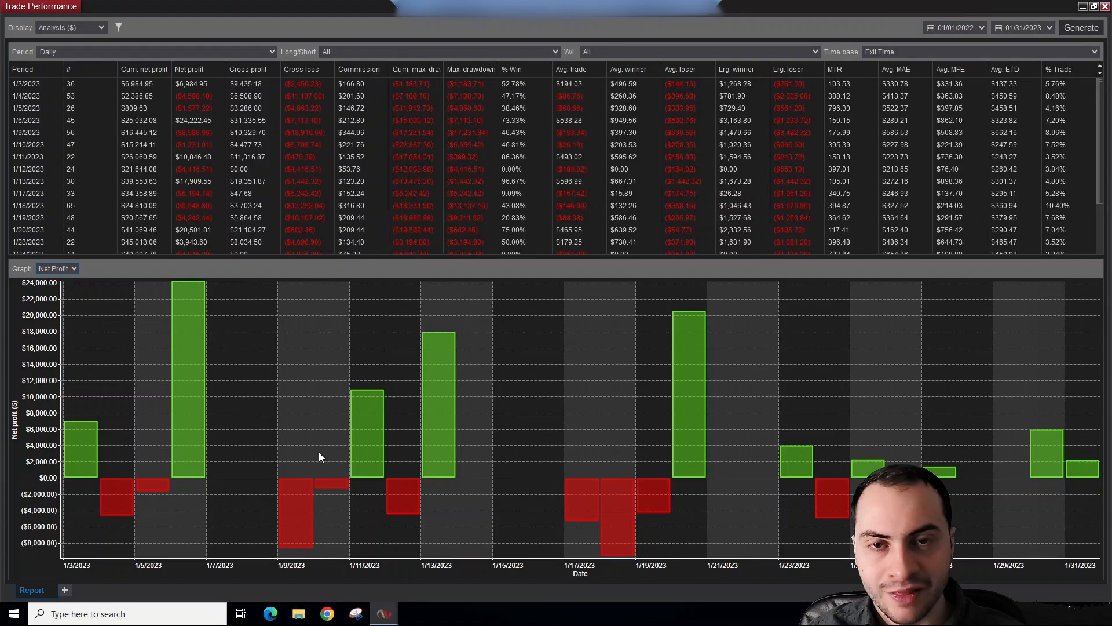
pyautogui.moveTo(221, 396)
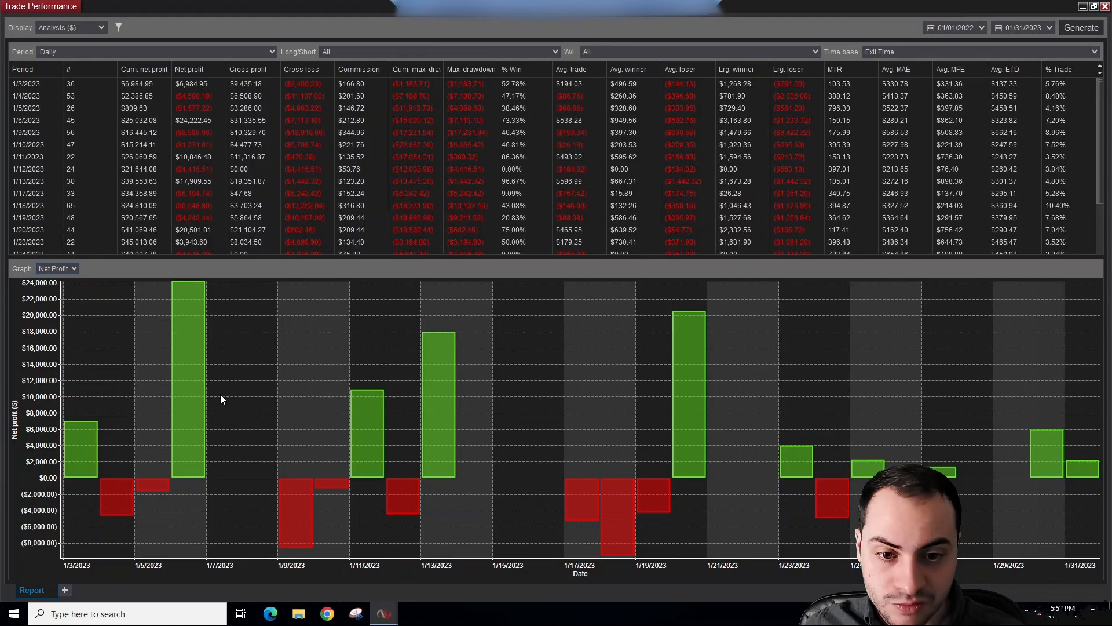
pyautogui.moveTo(612, 480)
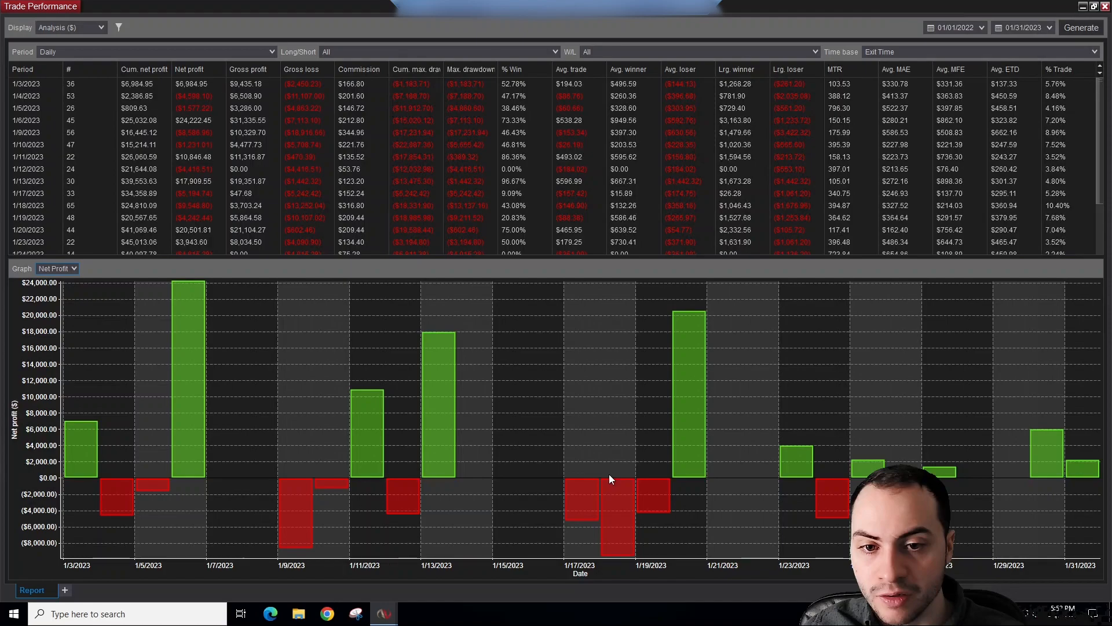
# - Set the Display back to Summary for all, long and short trade statistics
pyautogui.click(102, 28)
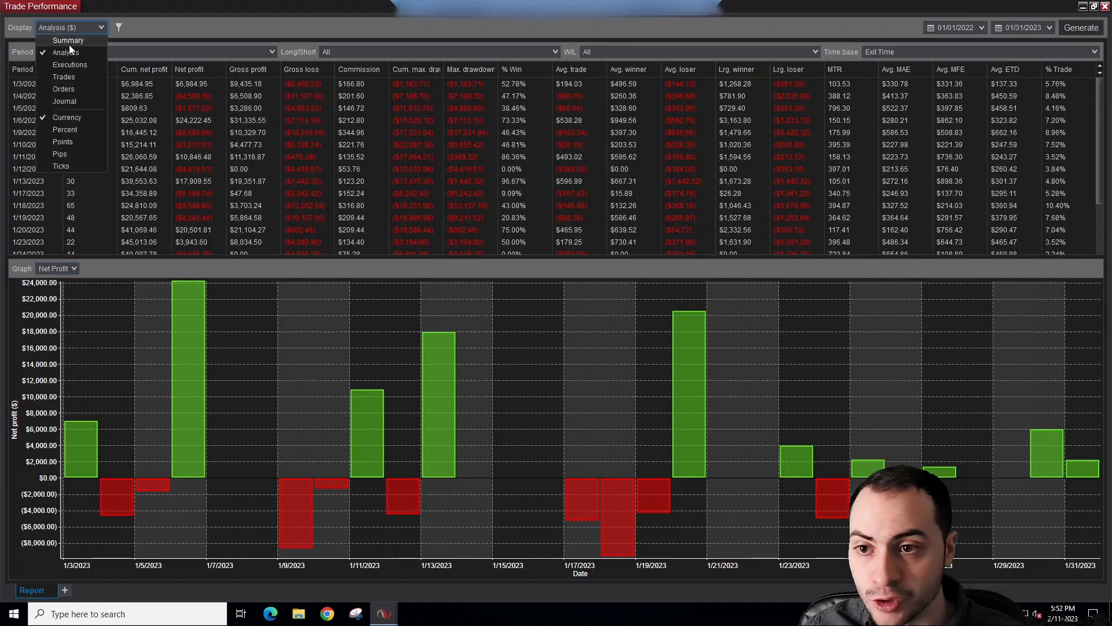
pyautogui.click(67, 39)
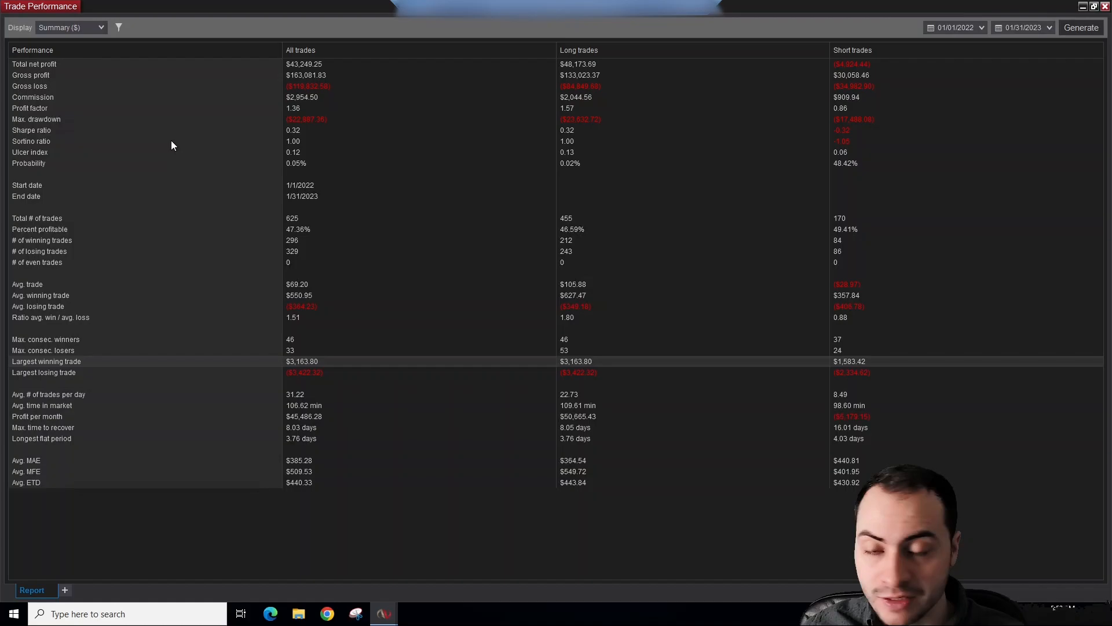